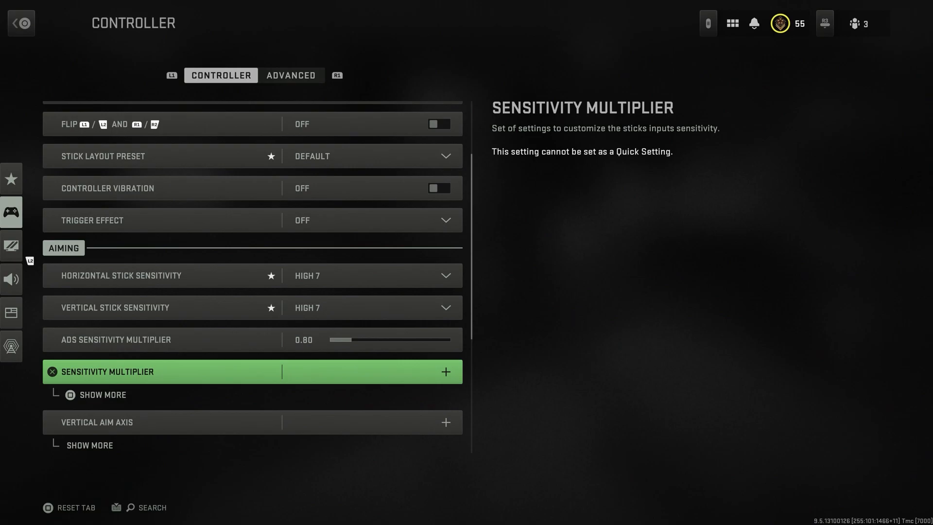
# Switch from the Controller tab to the Advanced controller settings showing movement behaviours
pyautogui.scroll(-3)
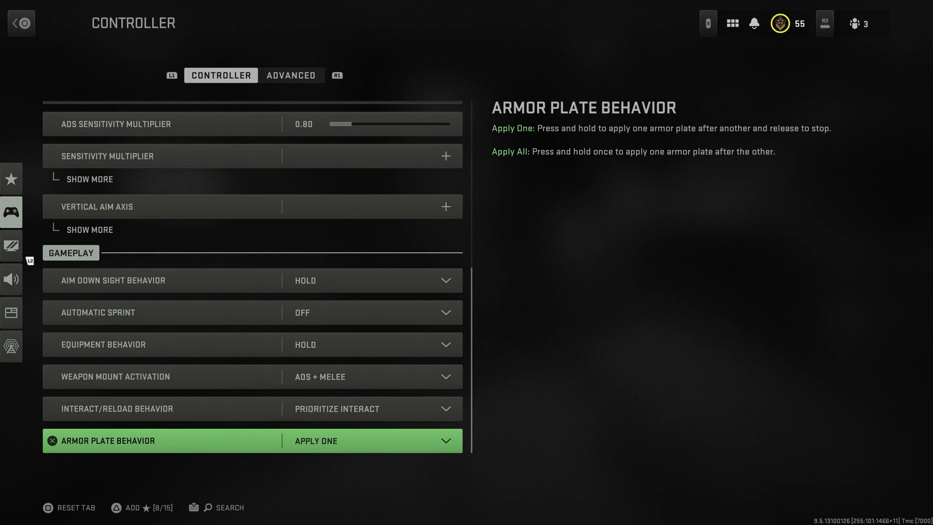
pyautogui.click(290, 75)
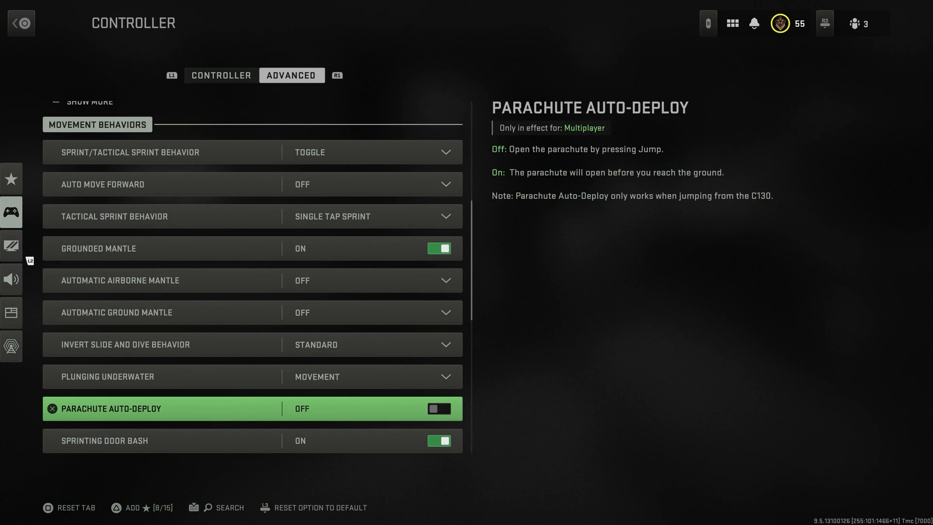
# Scroll through combat, vehicle and overlay behaviours down to the category rail
pyautogui.scroll(-3)
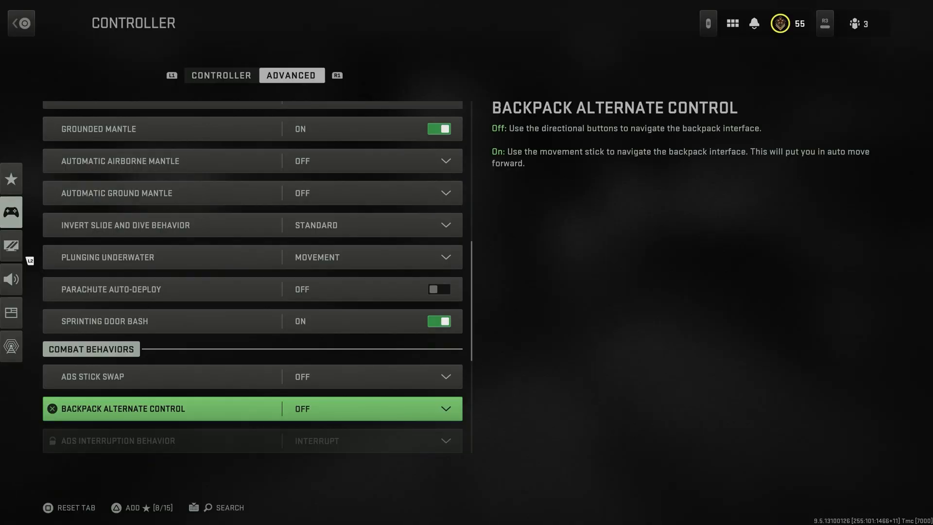
pyautogui.scroll(-3)
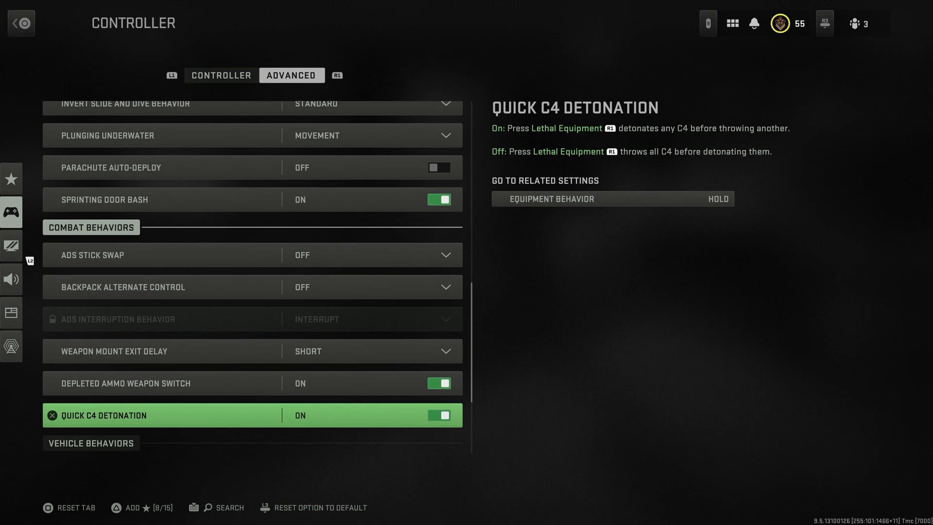
pyautogui.scroll(-3)
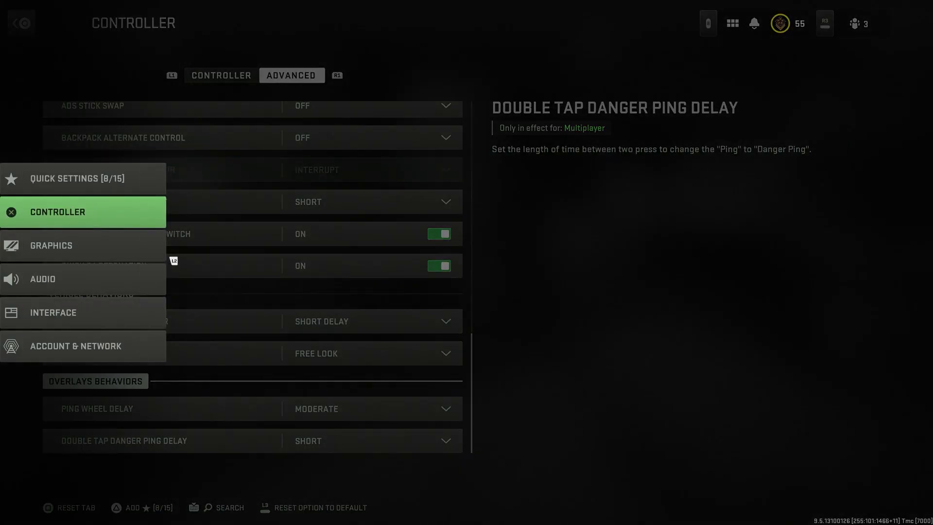
# Select the Graphics category and scroll down to the View section with 115 field of view
pyautogui.click(50, 245)
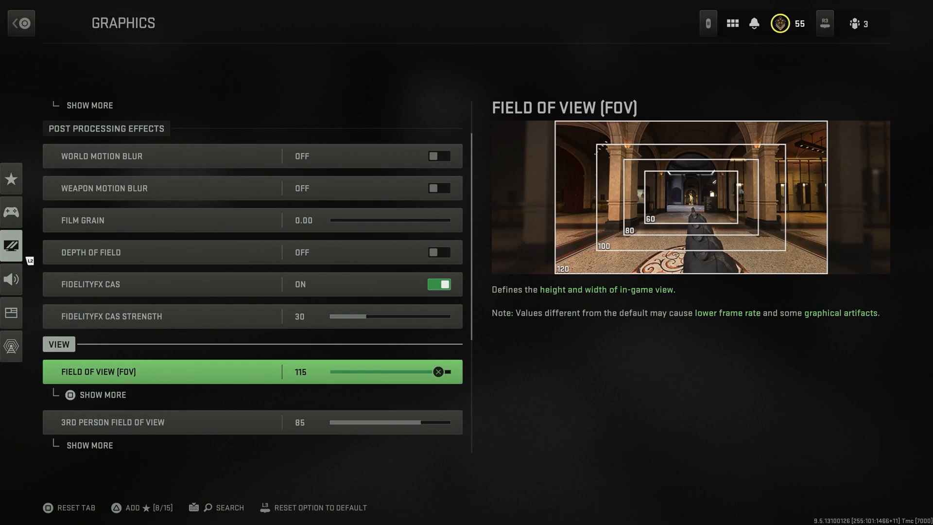
pyautogui.scroll(-3)
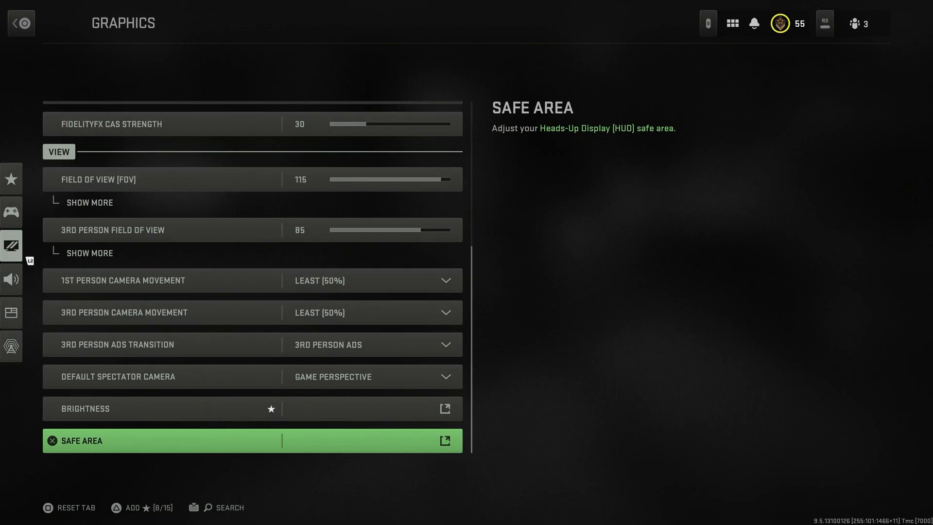
# Move through the Audio settings to the Interface settings category
pyautogui.click(11, 278)
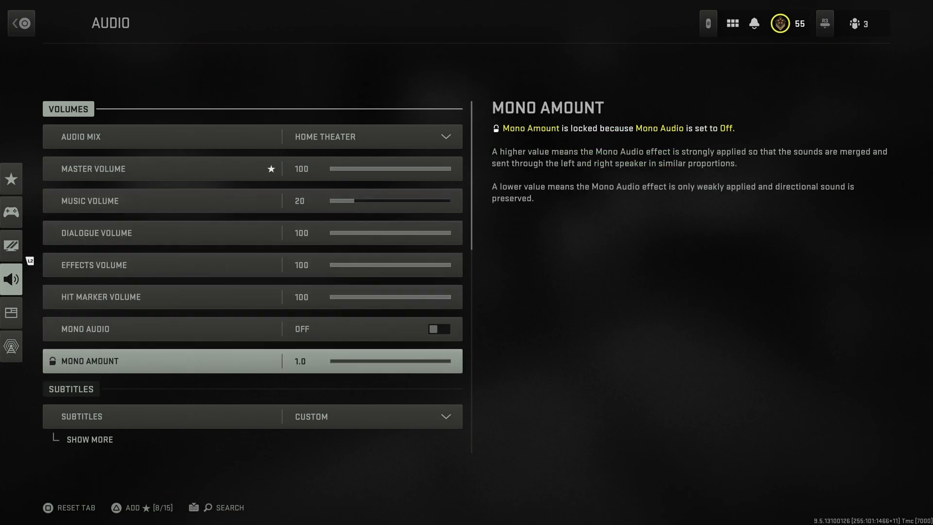
pyautogui.click(11, 312)
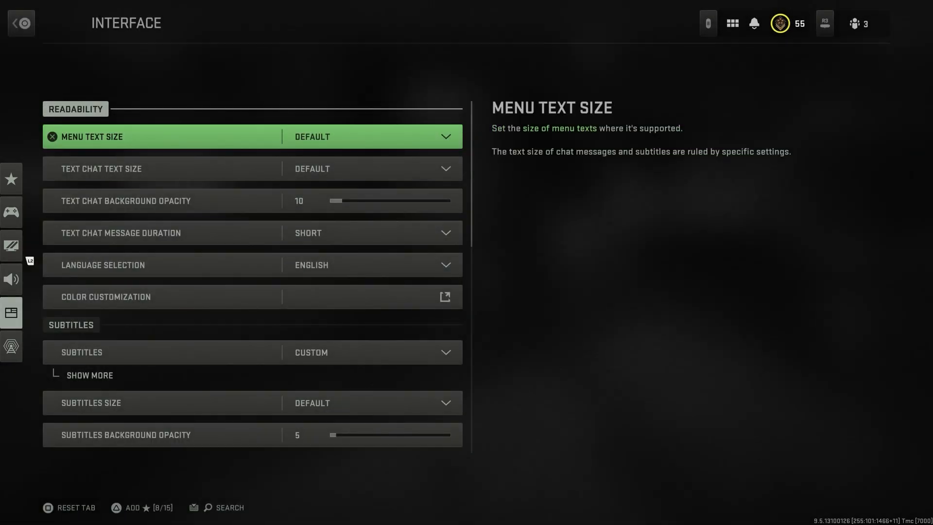
pyautogui.click(443, 298)
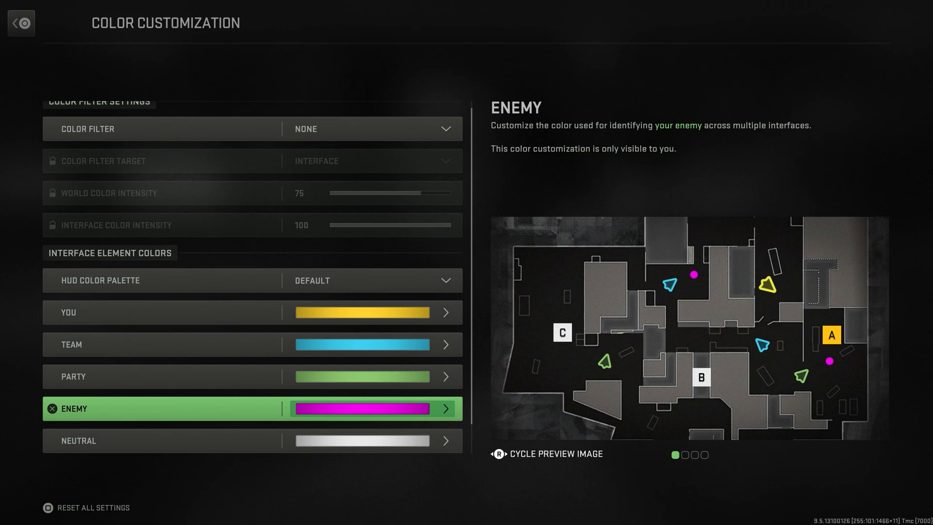
pyautogui.click(22, 22)
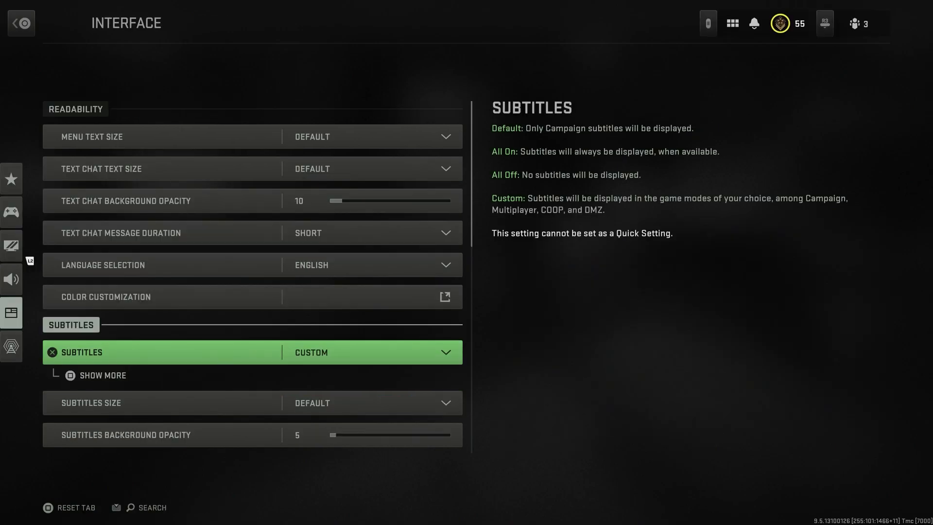
# Set the mini map shape to Square and review Interface settings down to tooltips
pyautogui.scroll(-3)
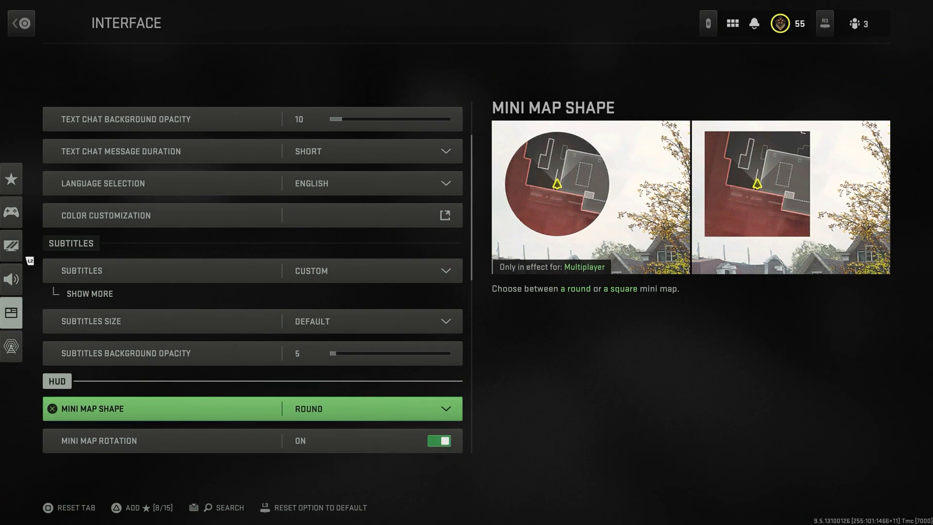
pyautogui.click(443, 409)
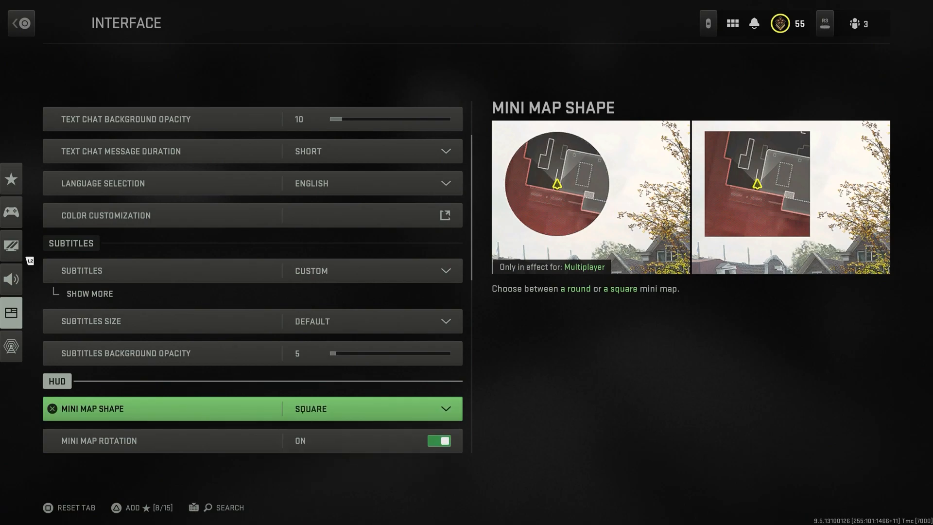
pyautogui.scroll(-3)
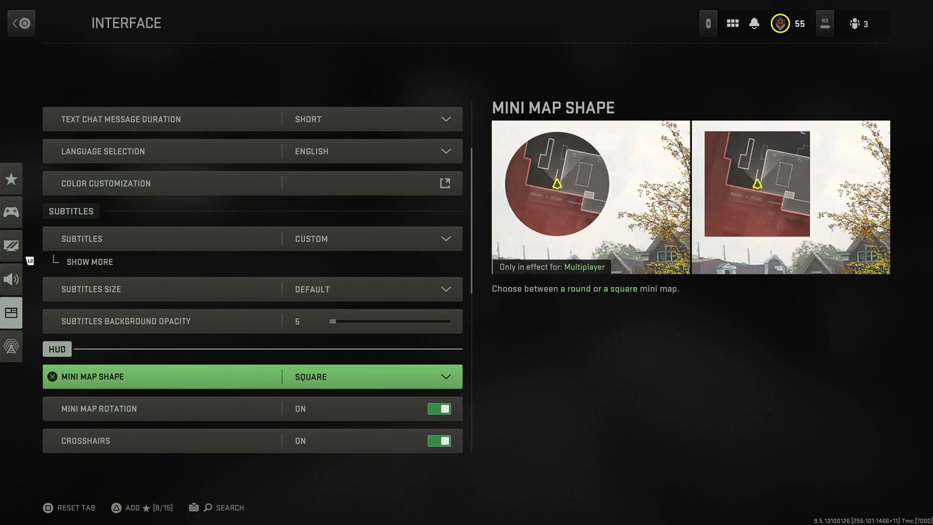
pyautogui.scroll(-3)
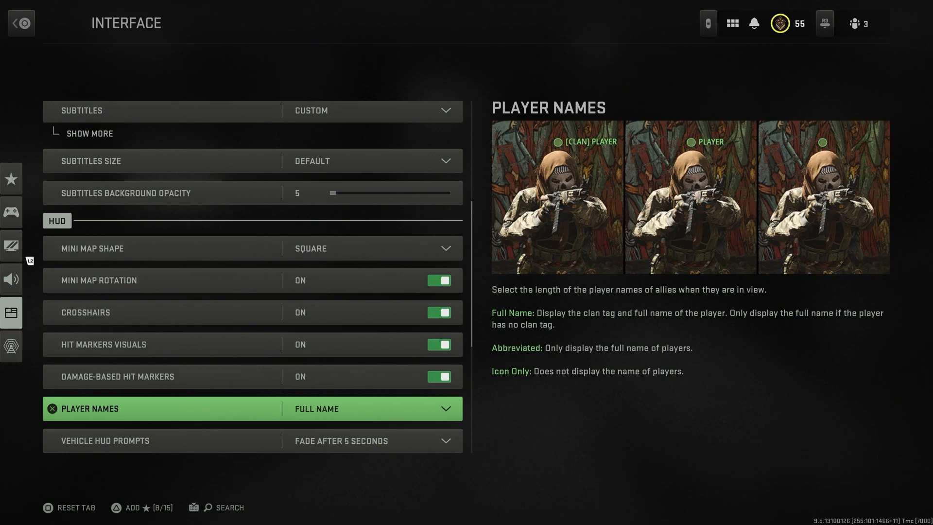
pyautogui.scroll(-3)
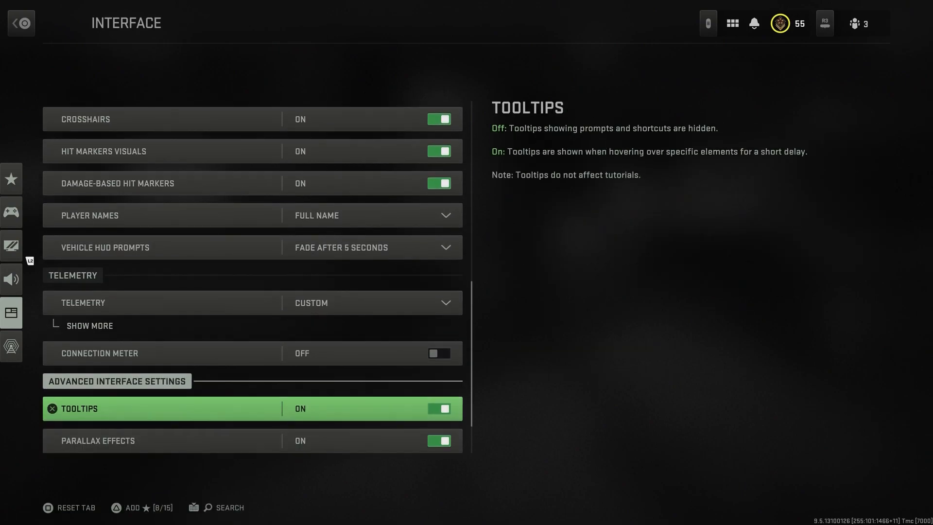
# Reach Advanced Interface Settings and select Quick Settings (8/15) from the category rail
pyautogui.scroll(-3)
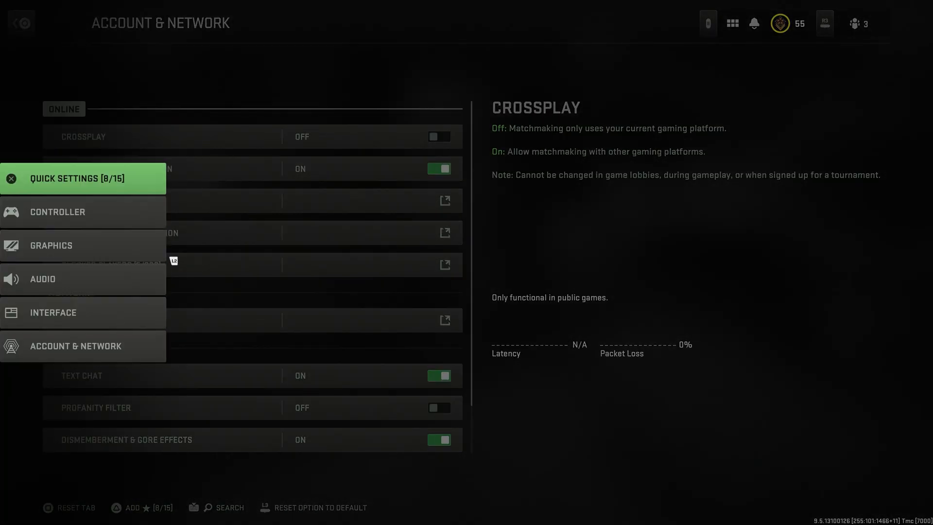
pyautogui.click(78, 178)
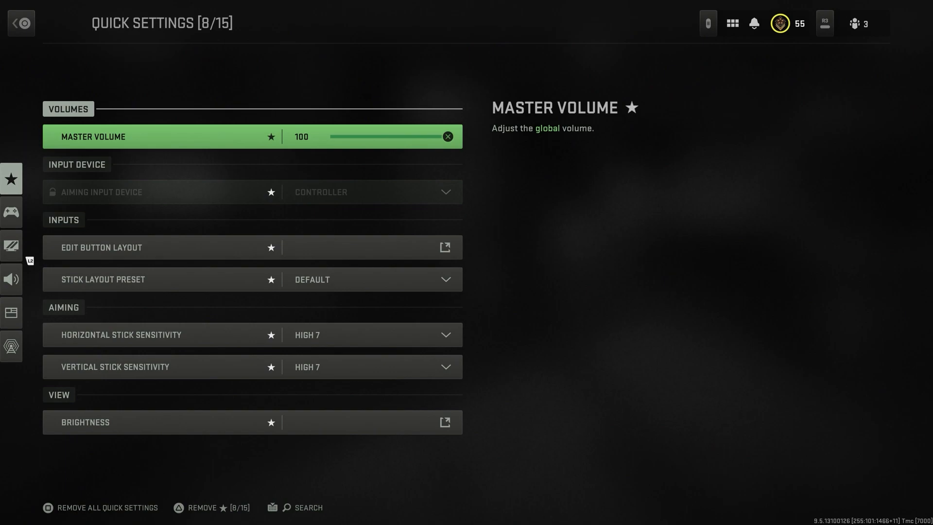